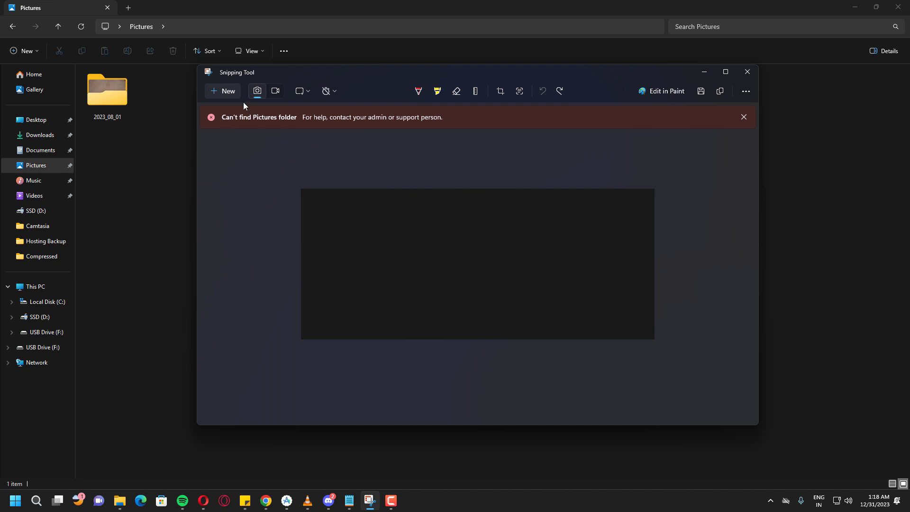
# Close the Snipping Tool error window, reopen the tool to retest, then close it again.
pyautogui.click(747, 71)
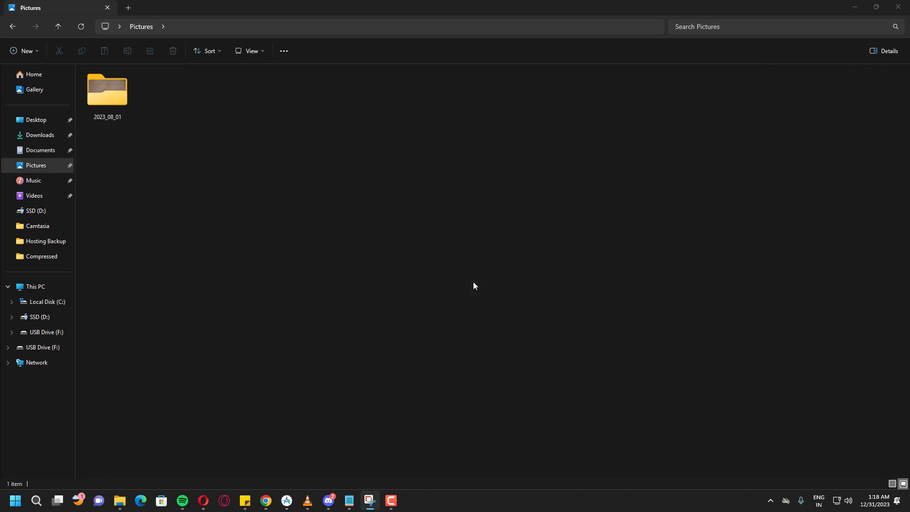
pyautogui.click(369, 500)
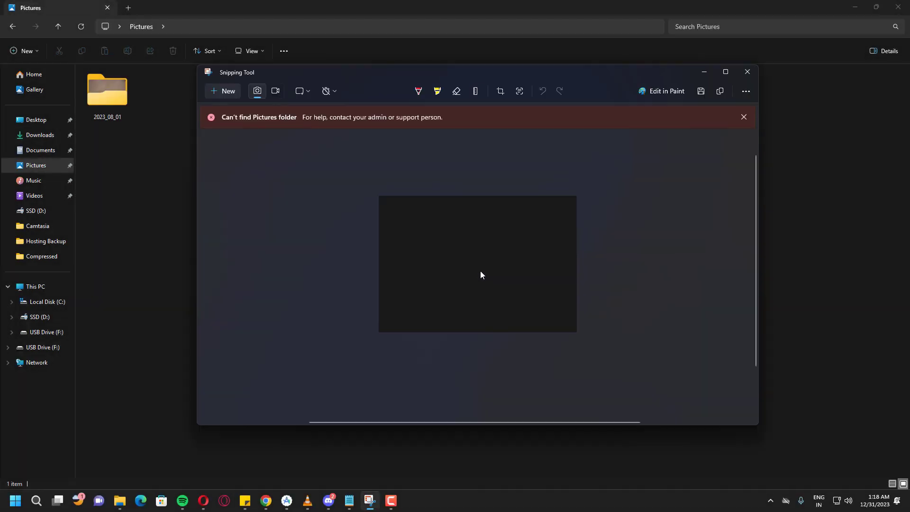
pyautogui.moveTo(254, 139)
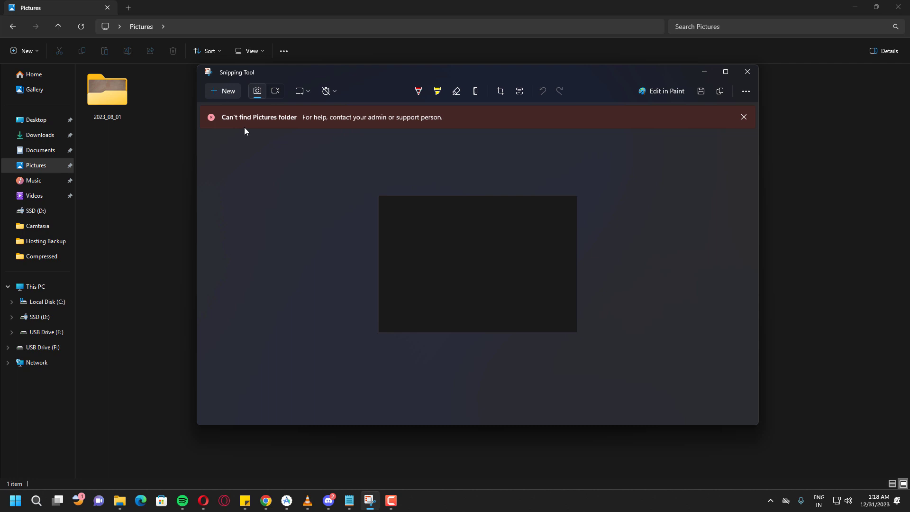
pyautogui.moveTo(253, 131)
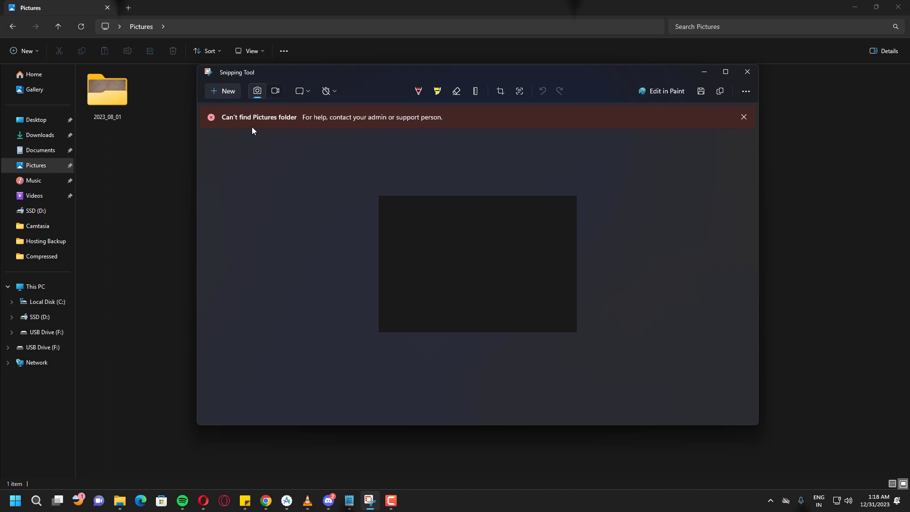
pyautogui.click(747, 72)
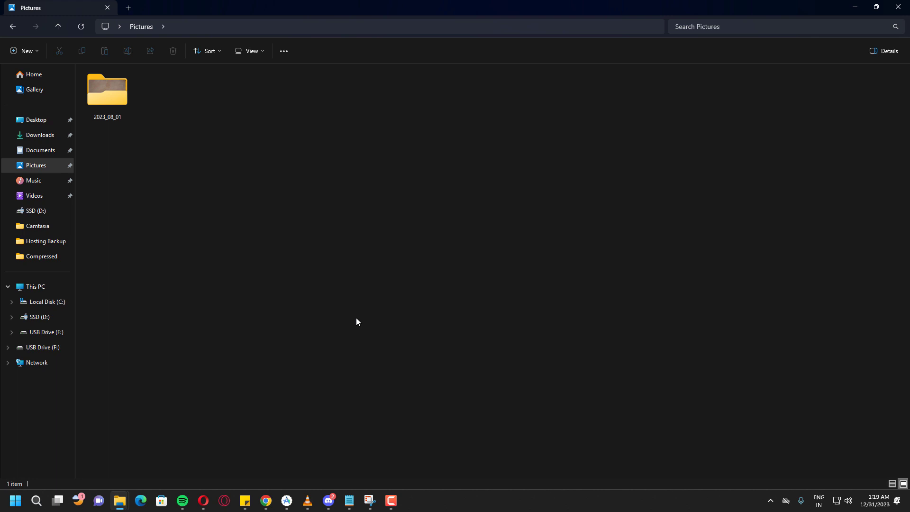
# Search the Start menu for 'regedit' to launch Registry Editor.
pyautogui.click(36, 501)
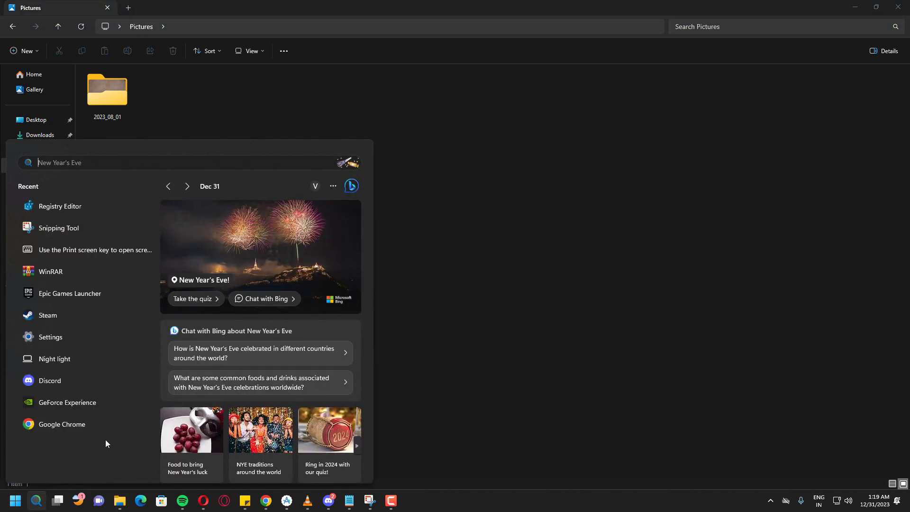
pyautogui.write('regedit')
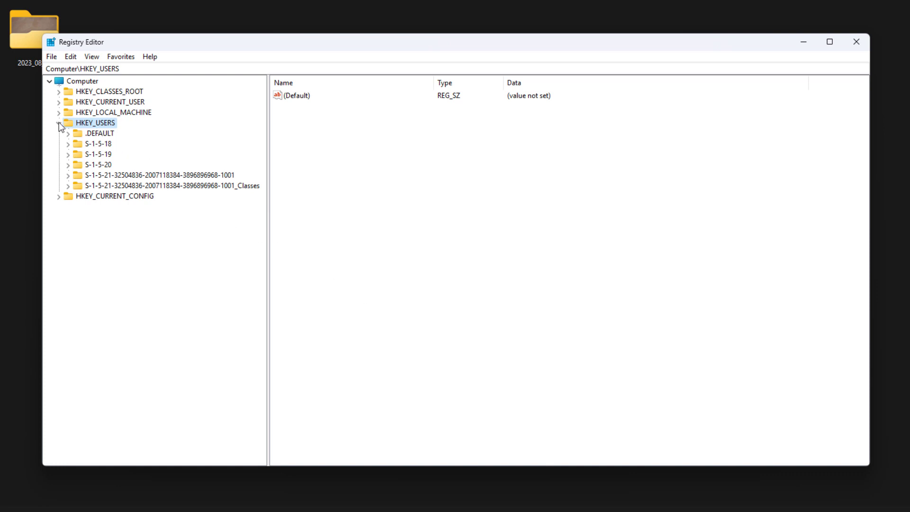
# Browse to HKEY_CURRENT_USER\Software\Microsoft\Windows\CurrentVersion\Explorer to list its values.
pyautogui.click(94, 102)
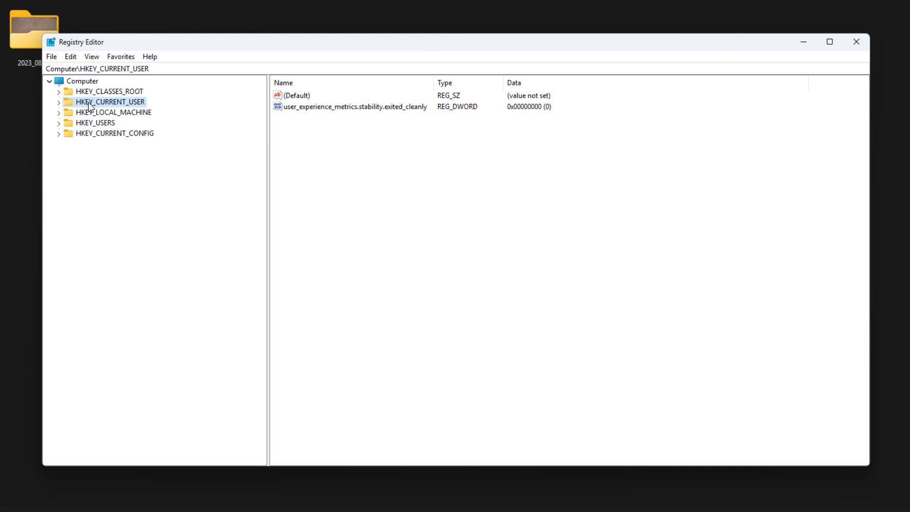
pyautogui.click(58, 101)
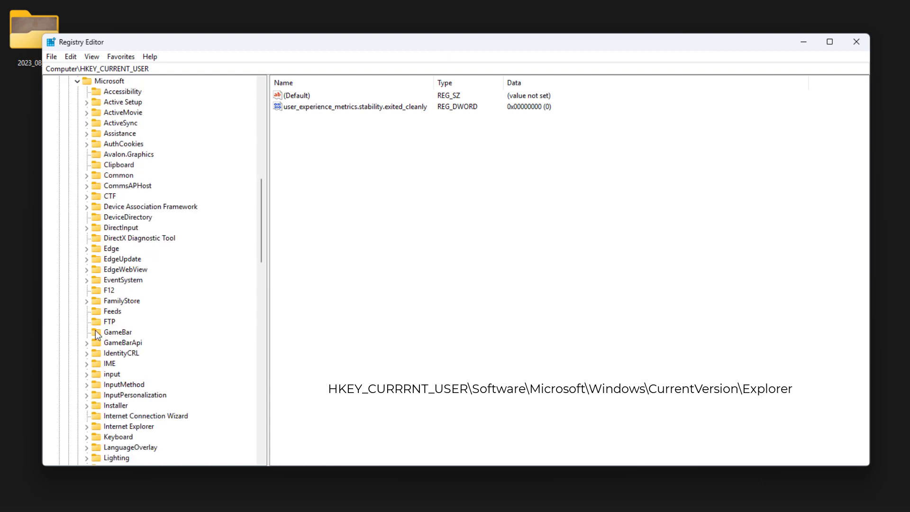
pyautogui.scroll(-3)
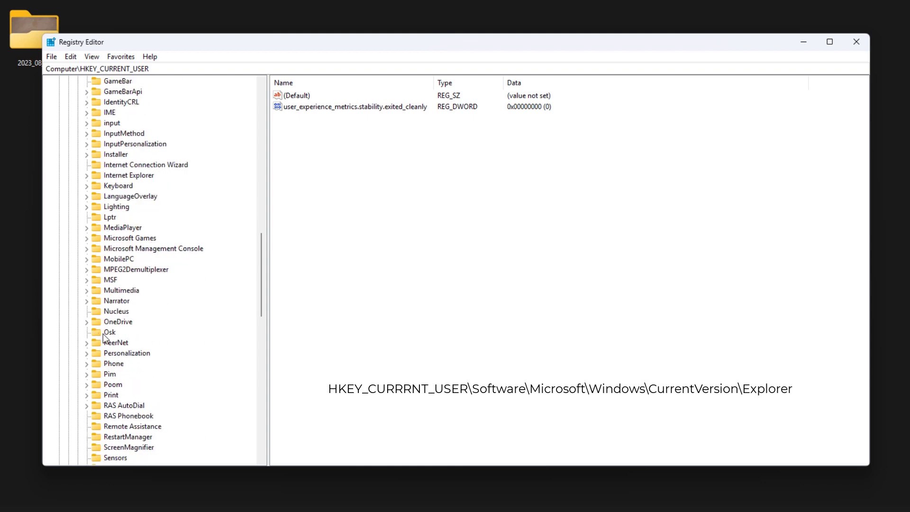
pyautogui.scroll(-3)
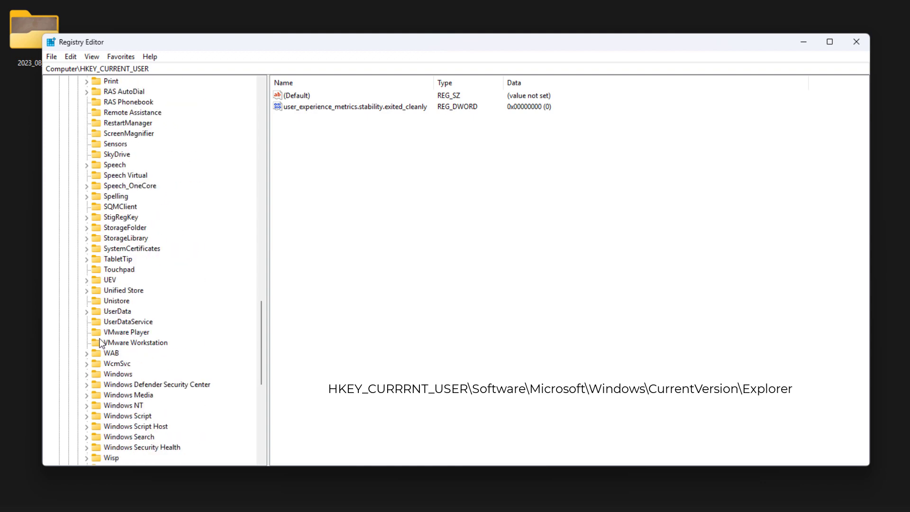
pyautogui.click(87, 373)
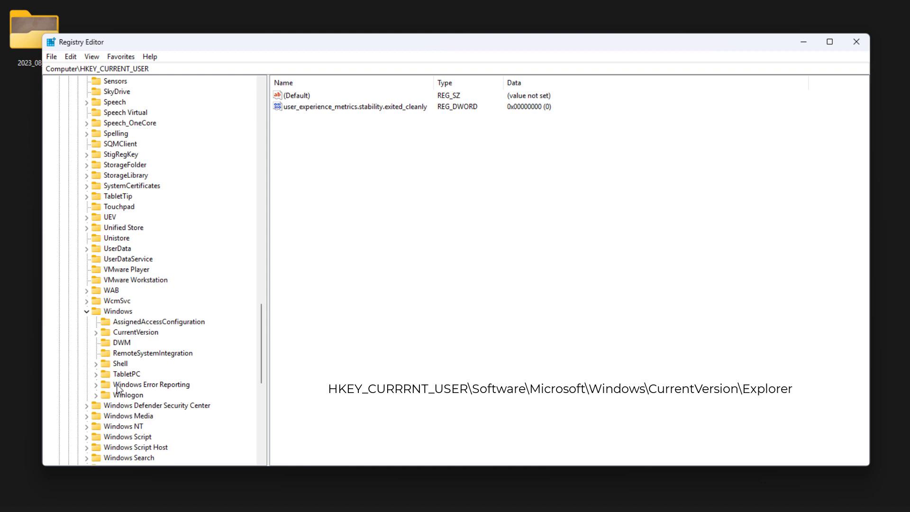
pyautogui.moveTo(151, 366)
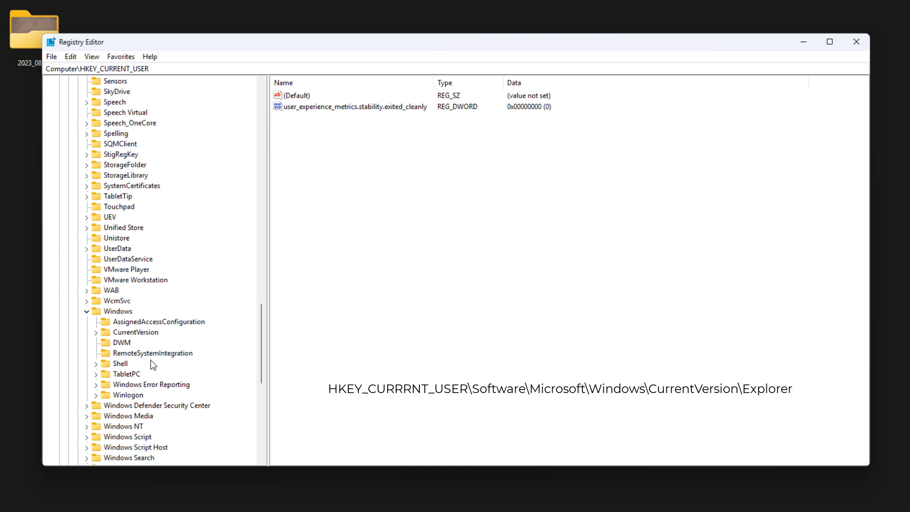
pyautogui.moveTo(151, 364)
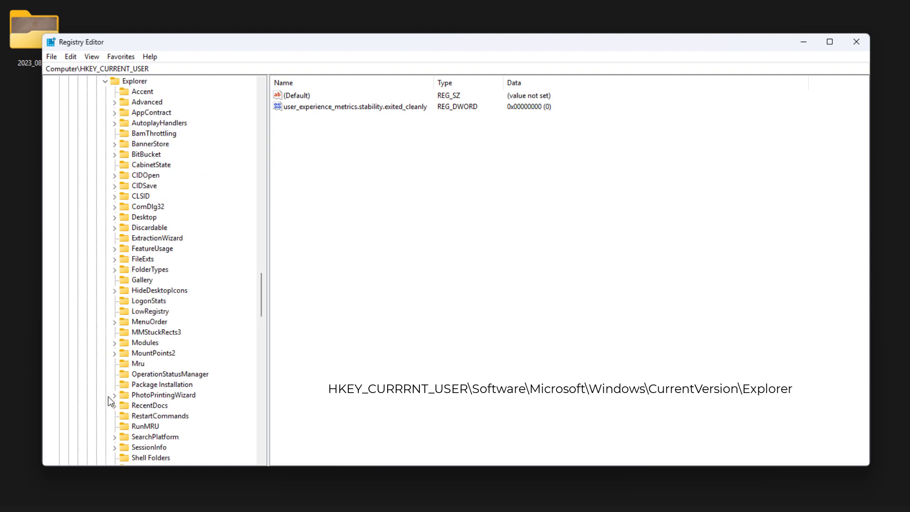
pyautogui.click(135, 81)
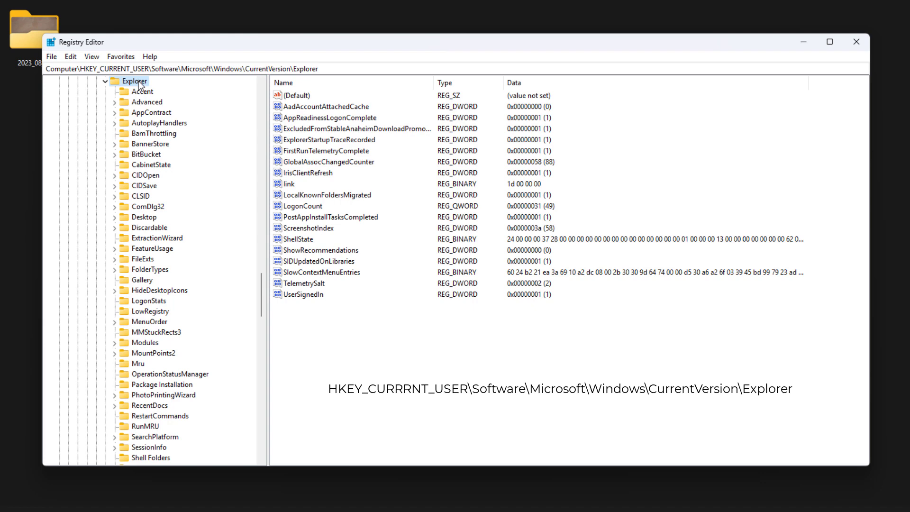
# Change ScreenshotIndex from 58 to 1 in decimal.
pyautogui.click(306, 228)
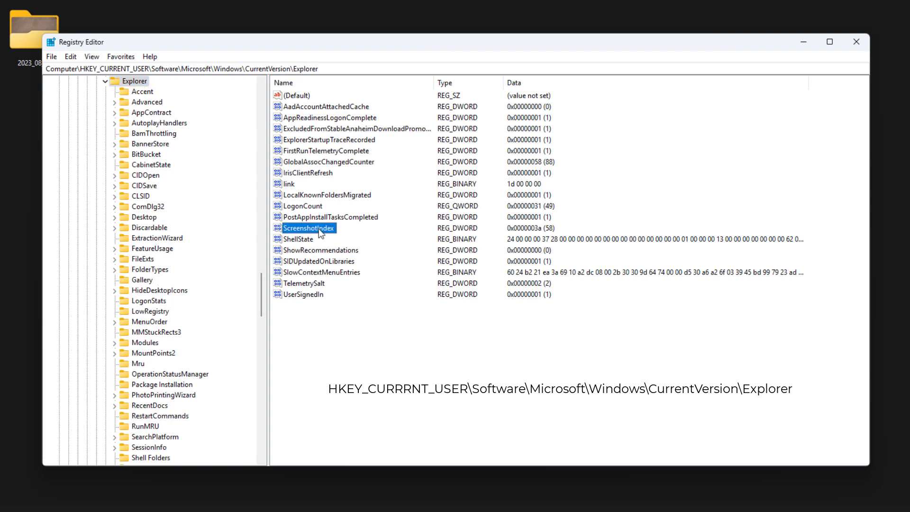
pyautogui.doubleClick(308, 228)
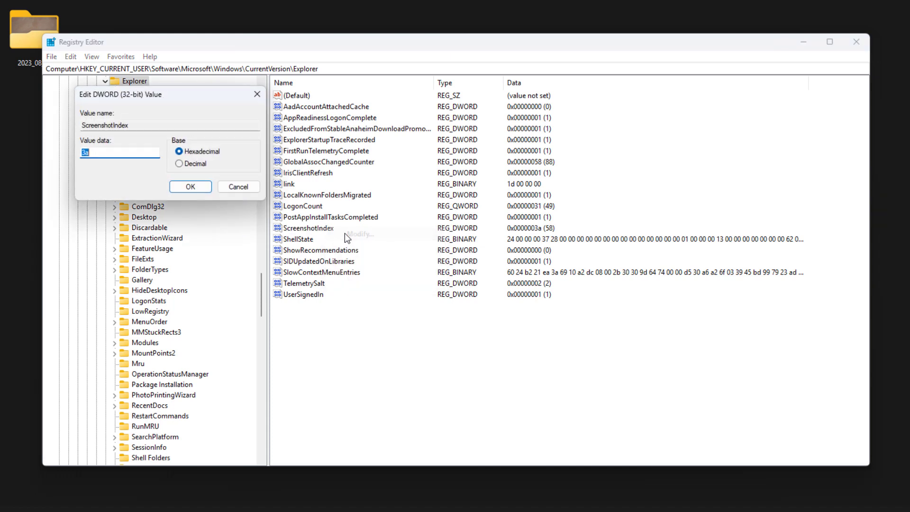
pyautogui.click(180, 163)
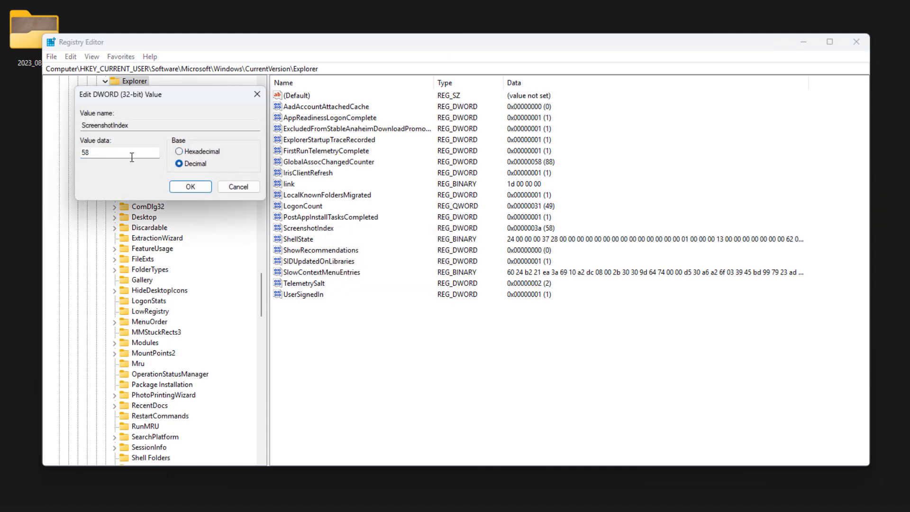
pyautogui.doubleClick(118, 152)
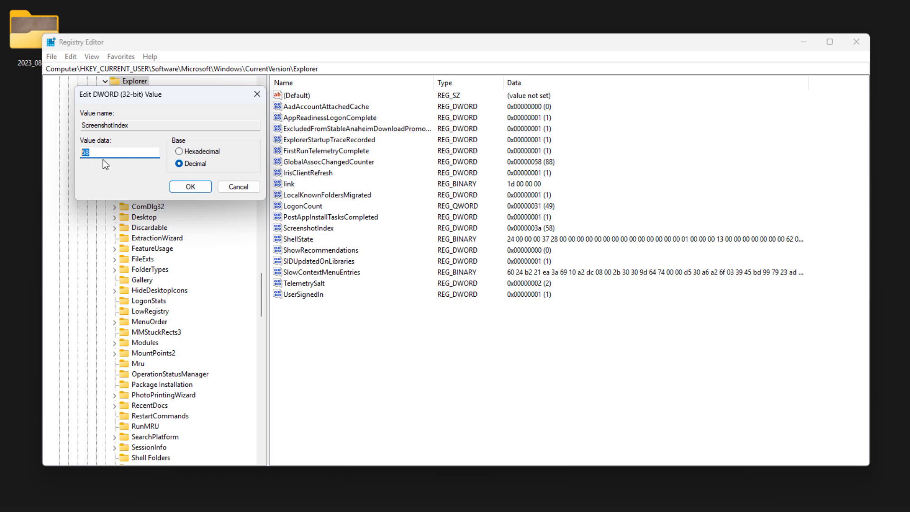
pyautogui.write('1')
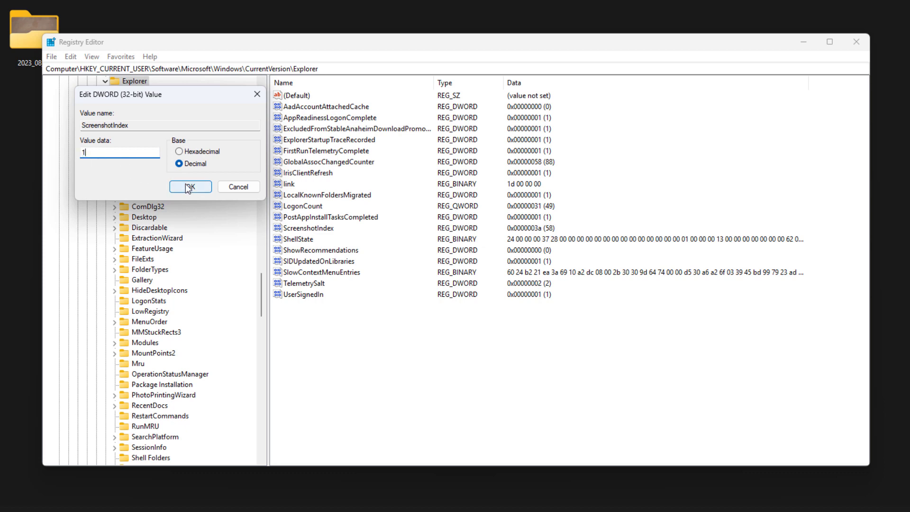
pyautogui.click(190, 187)
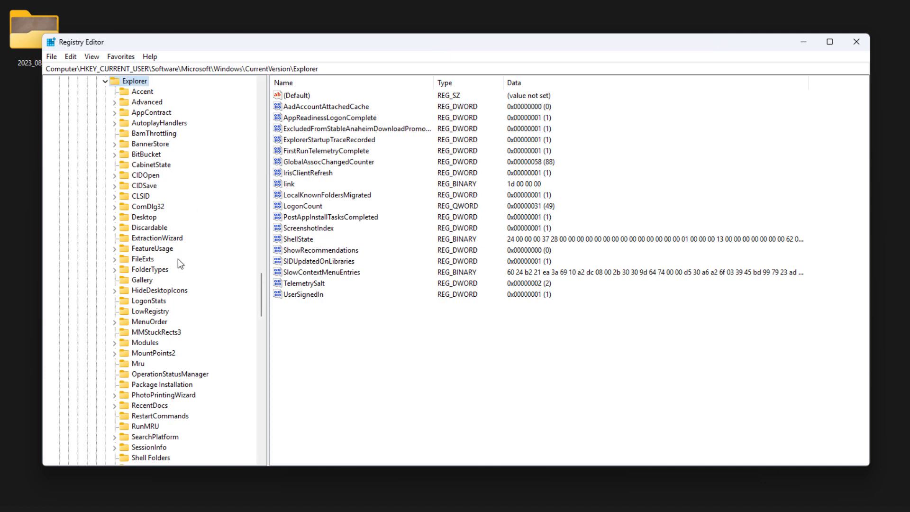
# Open the User Shell Folders key and right-click the {B7BEDE81-...} Screenshots value.
pyautogui.scroll(-3)
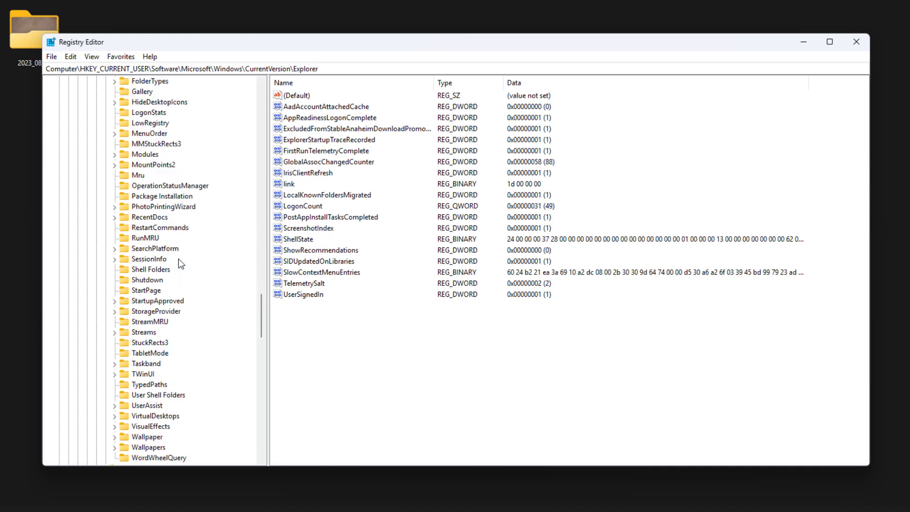
pyautogui.scroll(-3)
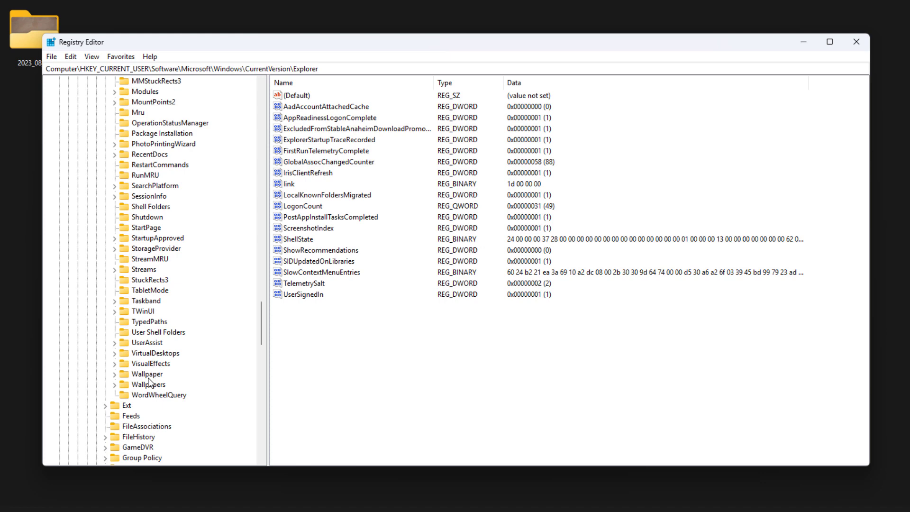
pyautogui.click(158, 332)
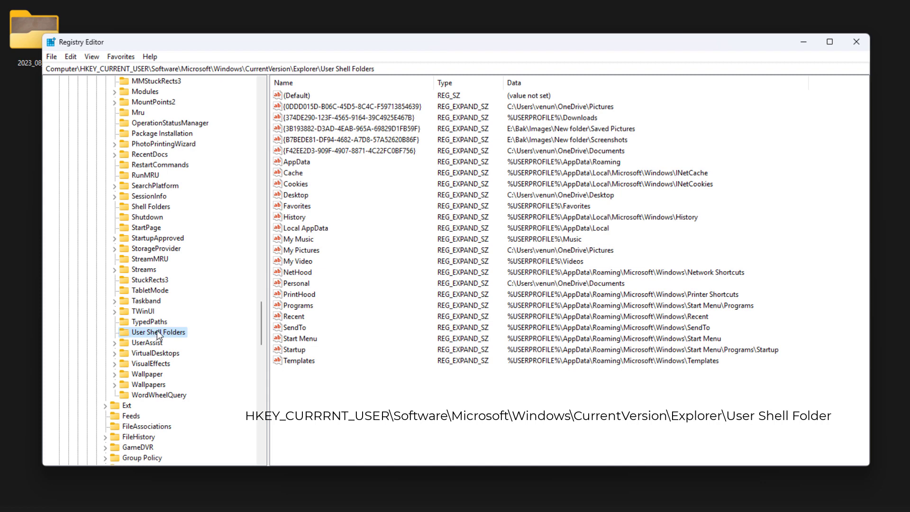
pyautogui.moveTo(174, 337)
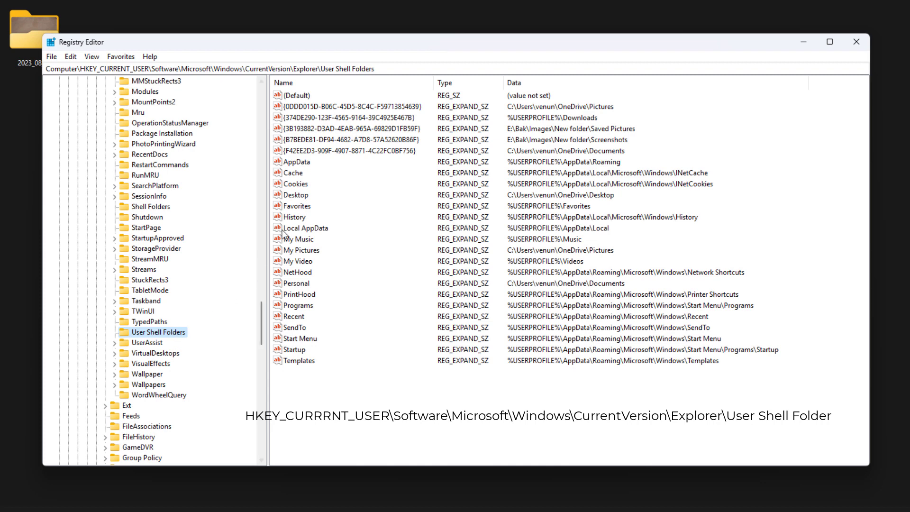
pyautogui.click(346, 140)
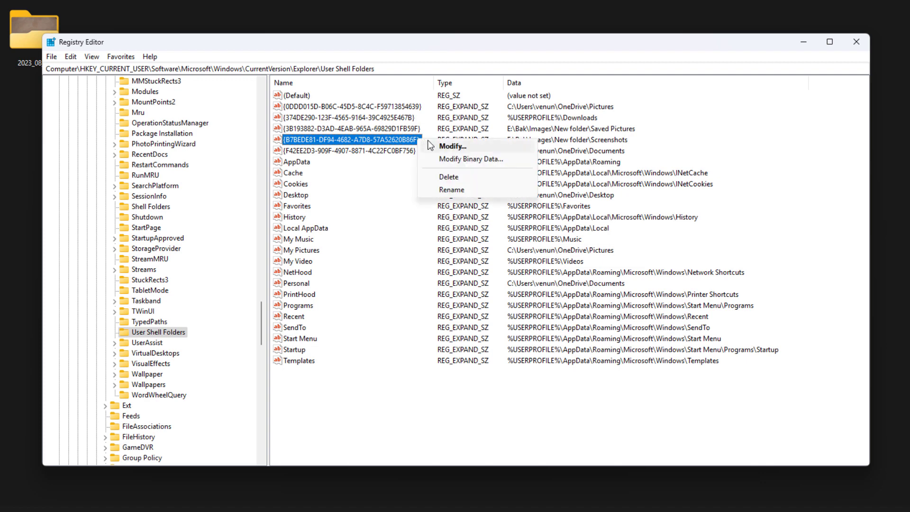
# Modify the {B7BEDE81-...} value data to %USERPROFILE%\Pictures\Screenshots.
pyautogui.click(452, 145)
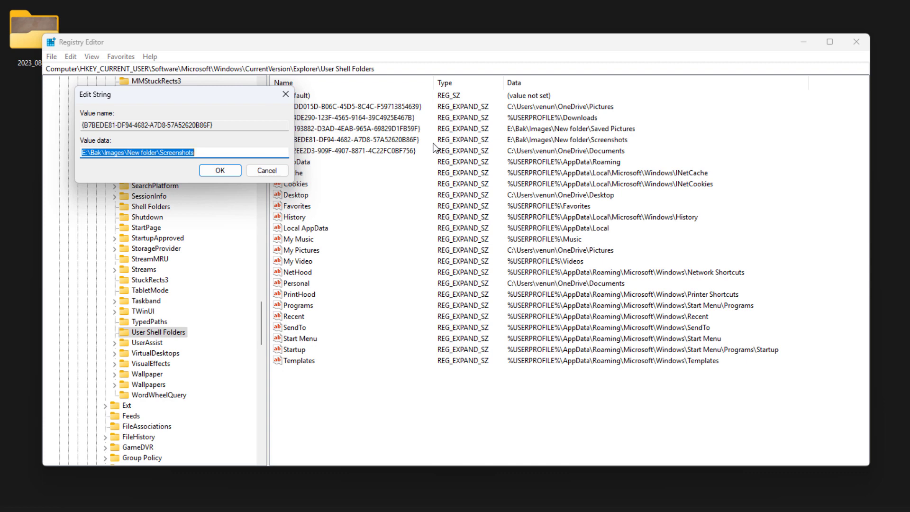
pyautogui.moveTo(247, 150)
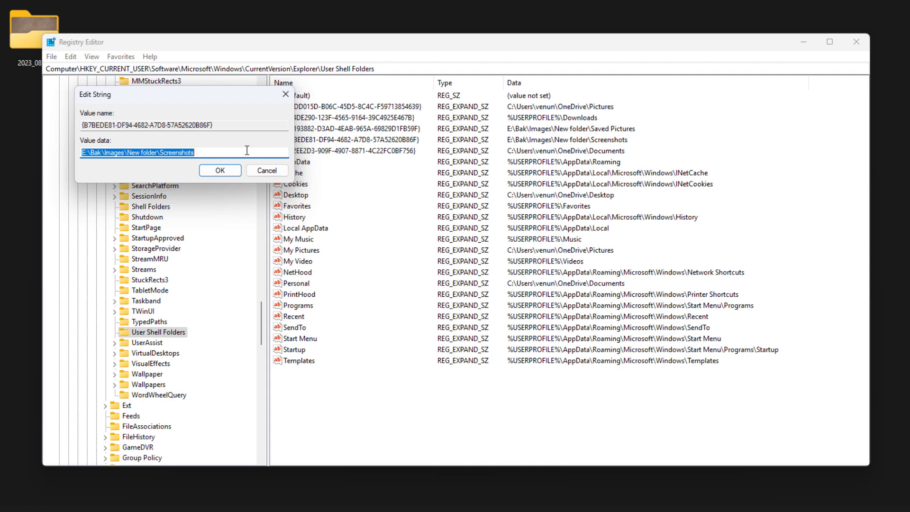
pyautogui.write('%')
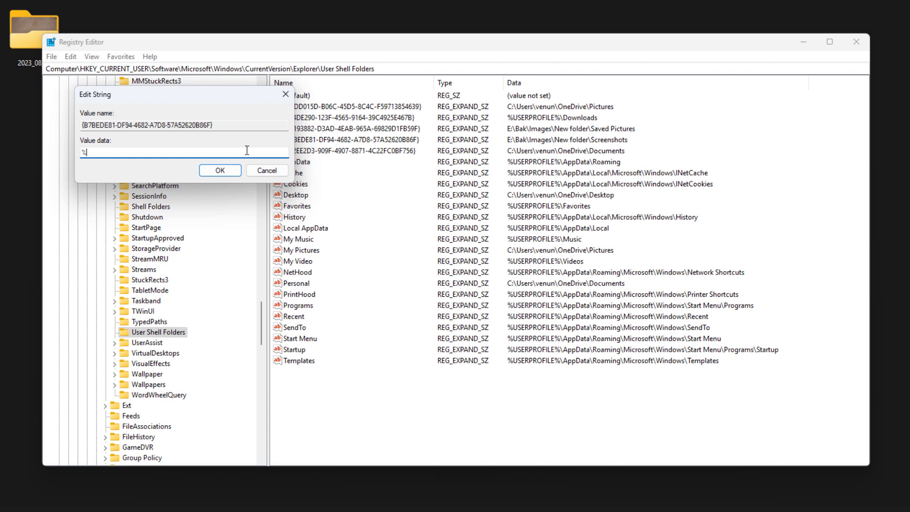
pyautogui.write('USER')
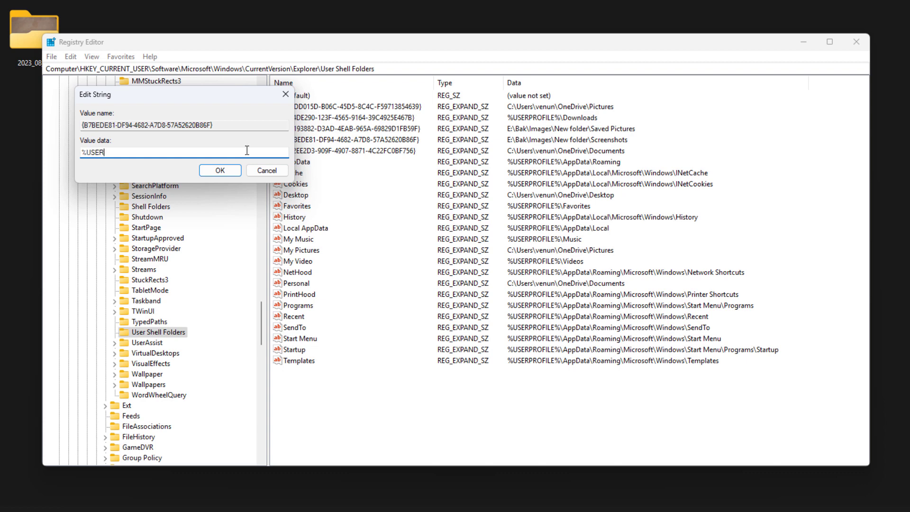
pyautogui.write('PROFILE')
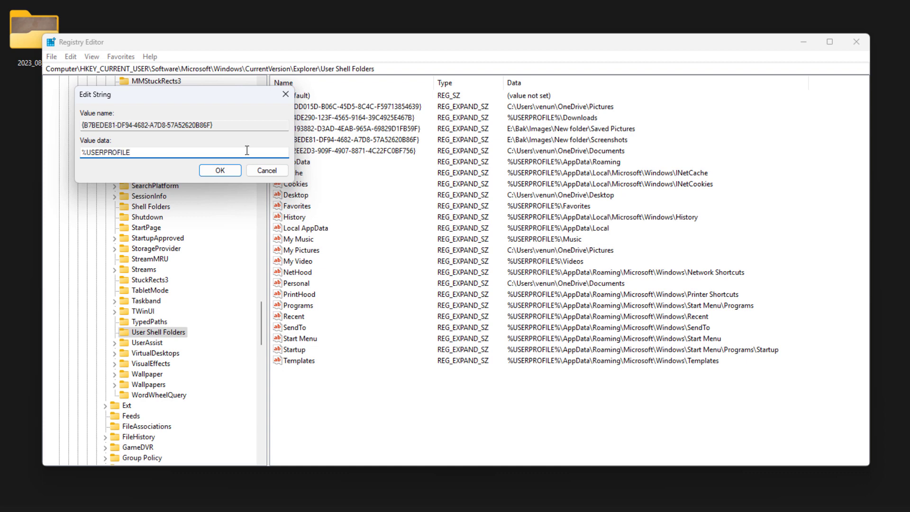
pyautogui.write('%')
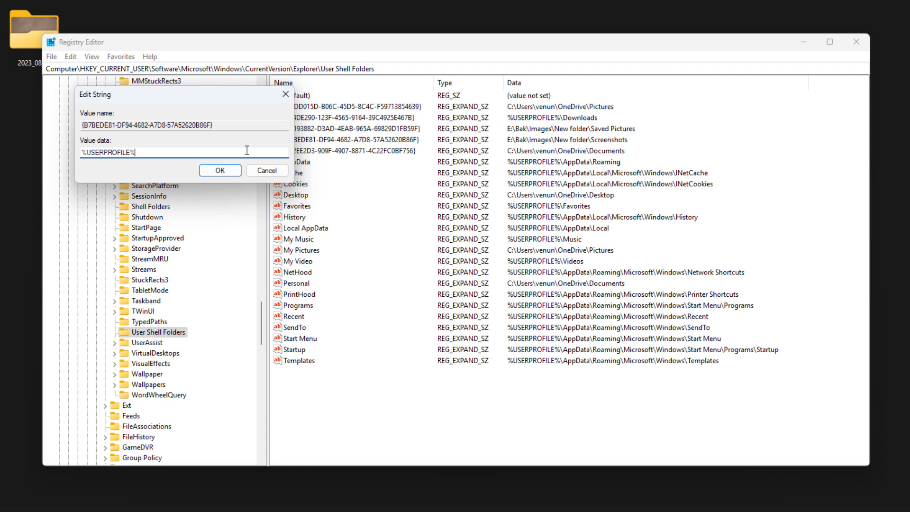
pyautogui.write('\\P')
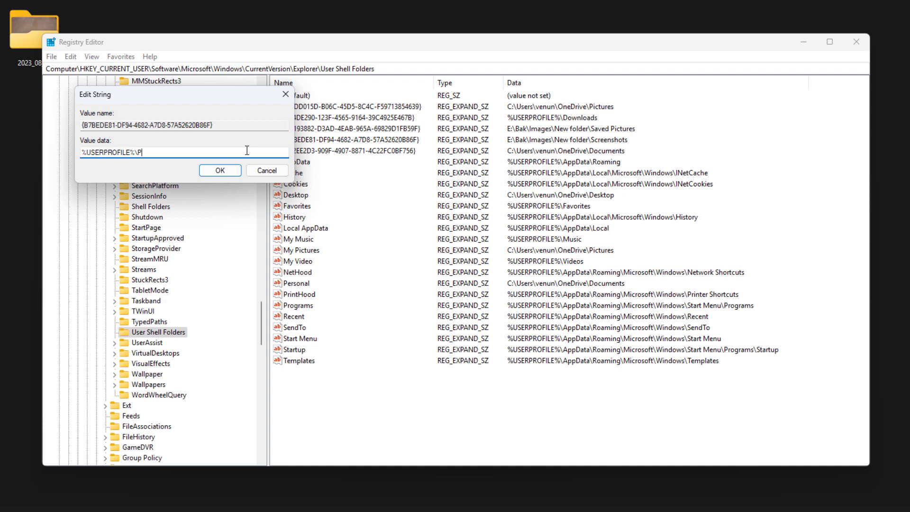
pyautogui.write('ictu')
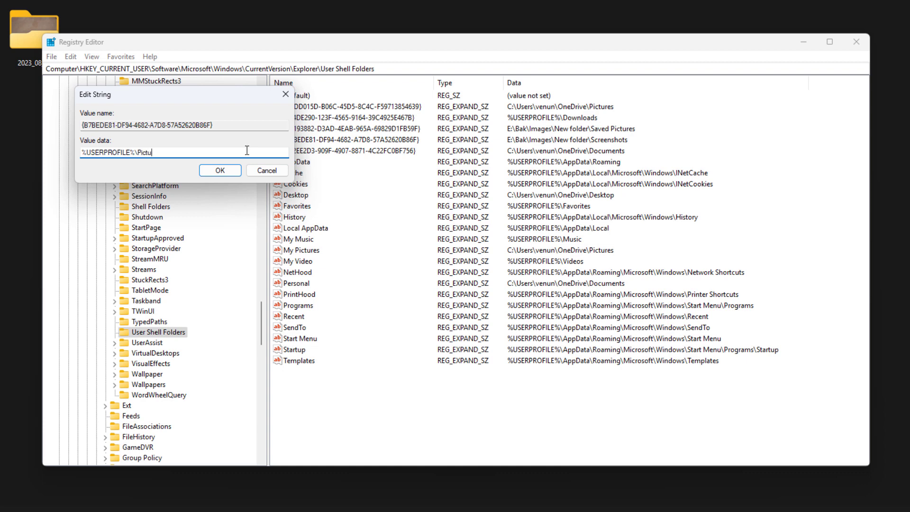
pyautogui.write('res\\')
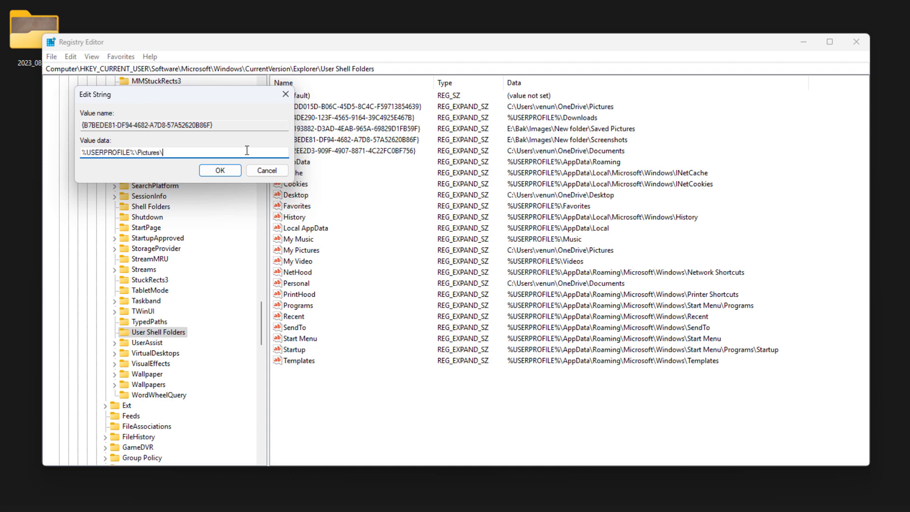
pyautogui.write('Screen')
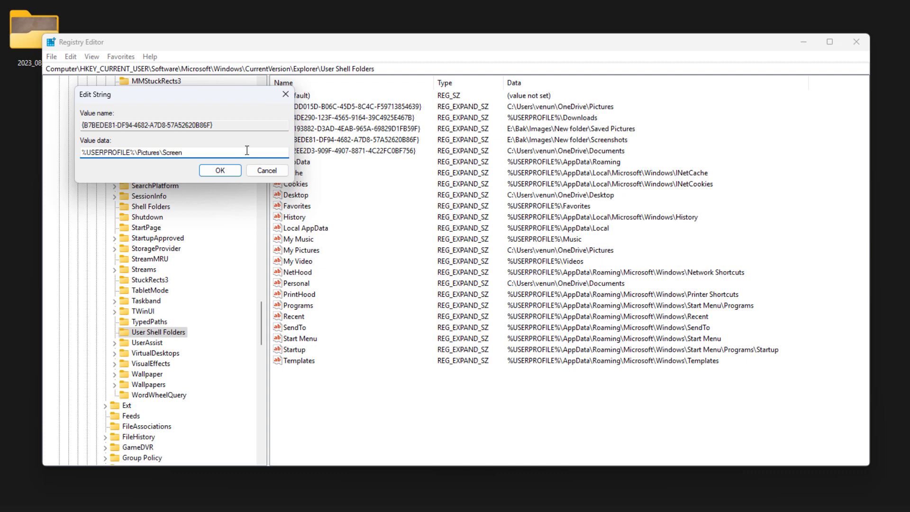
pyautogui.write('shots')
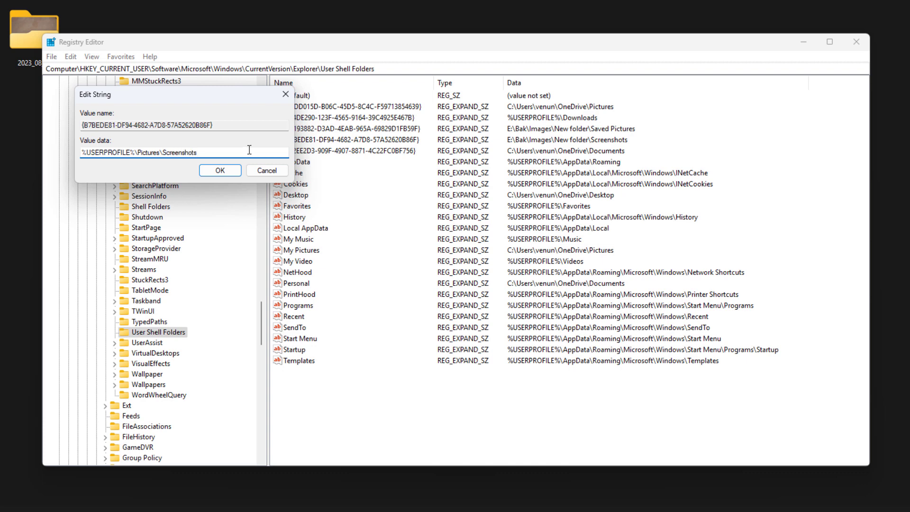
pyautogui.click(220, 170)
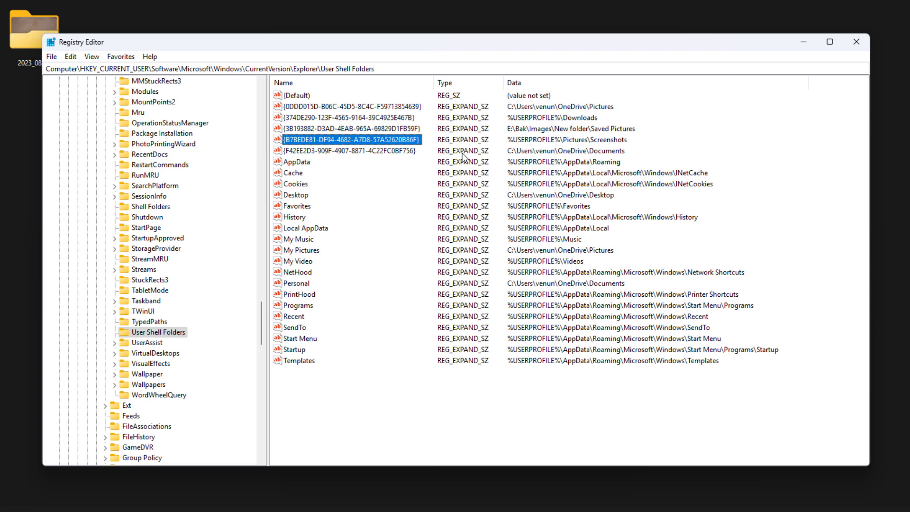
pyautogui.moveTo(580, 138)
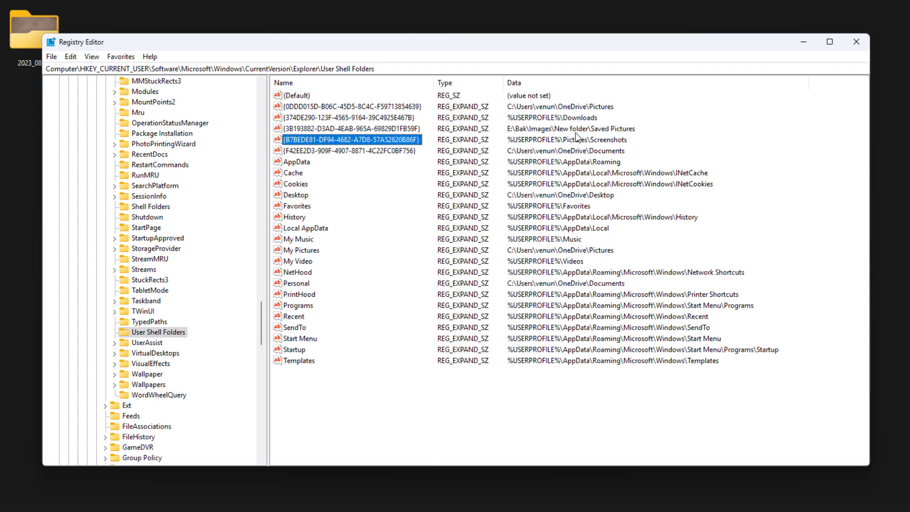
# Modify the {3B193882-...} value to %USERPROFILE%\Pictures\Saved Pictures.
pyautogui.click(343, 129)
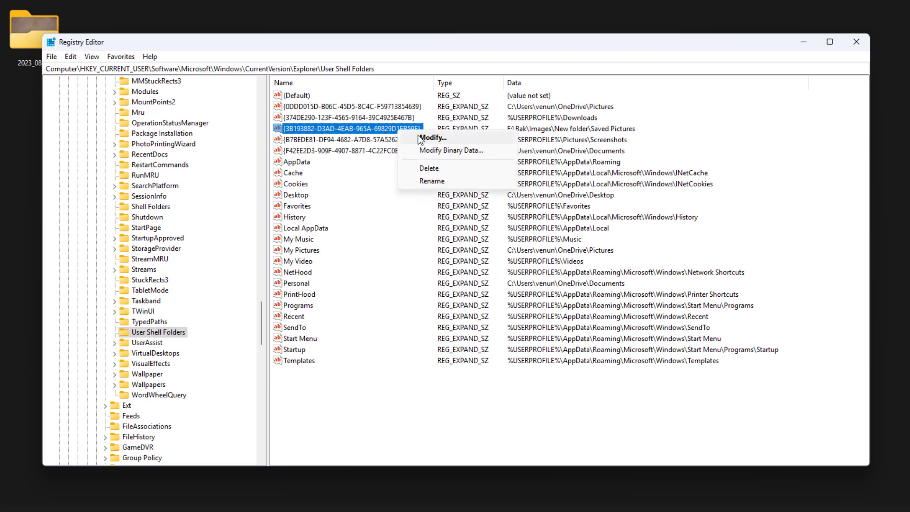
pyautogui.click(435, 138)
pyautogui.write('%USERPROFILE%\\Pictures\\Saved Pictures')
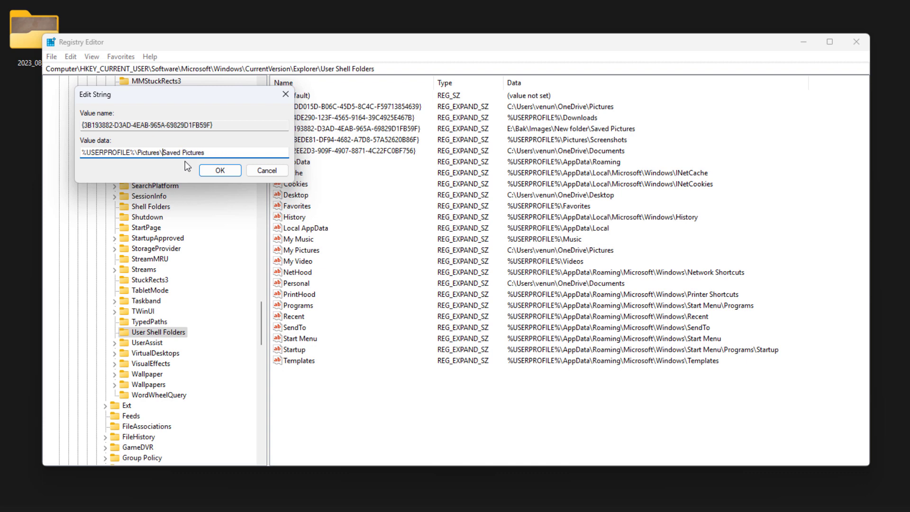
pyautogui.click(220, 170)
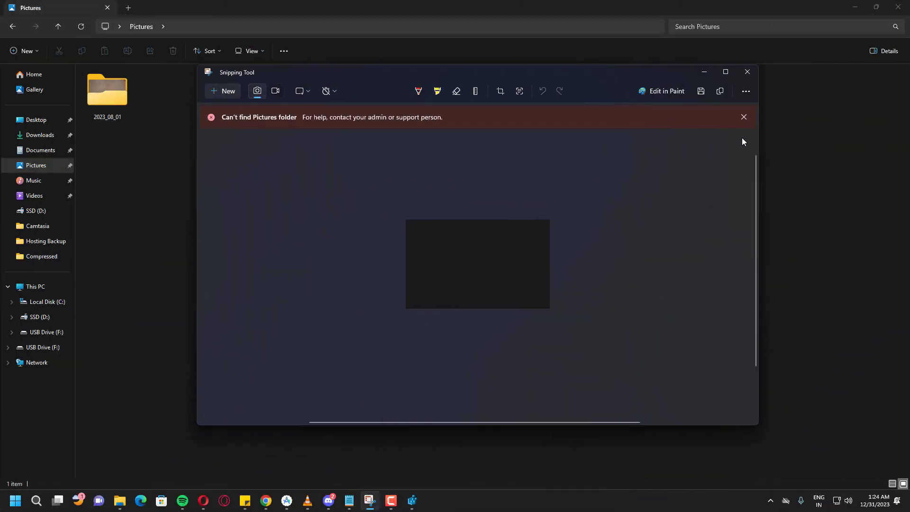
# Dismiss the Pictures folder error, close Snipping Tool, and abandon a 'scre' search.
pyautogui.click(743, 117)
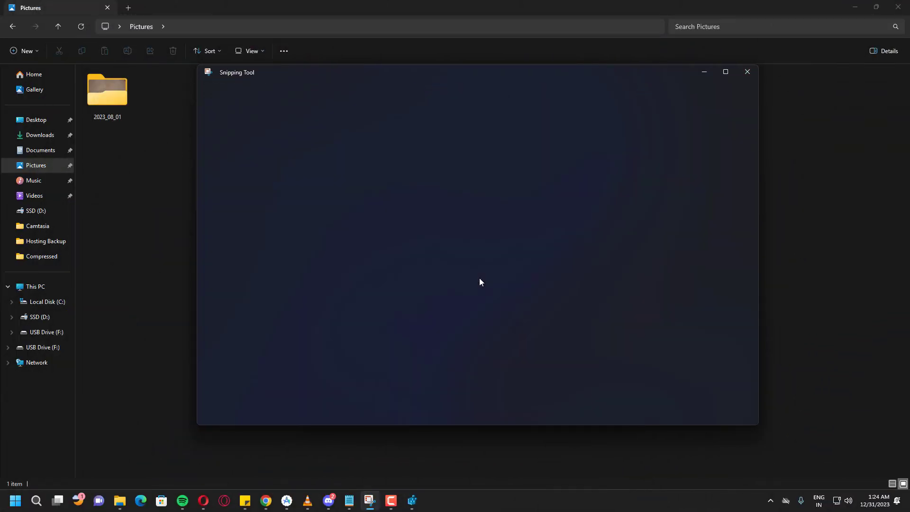
pyautogui.click(746, 71)
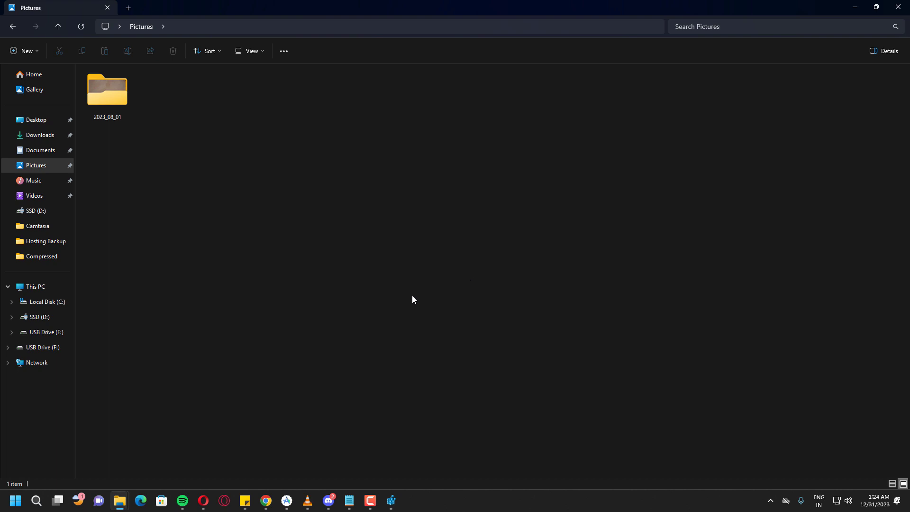
pyautogui.click(16, 501)
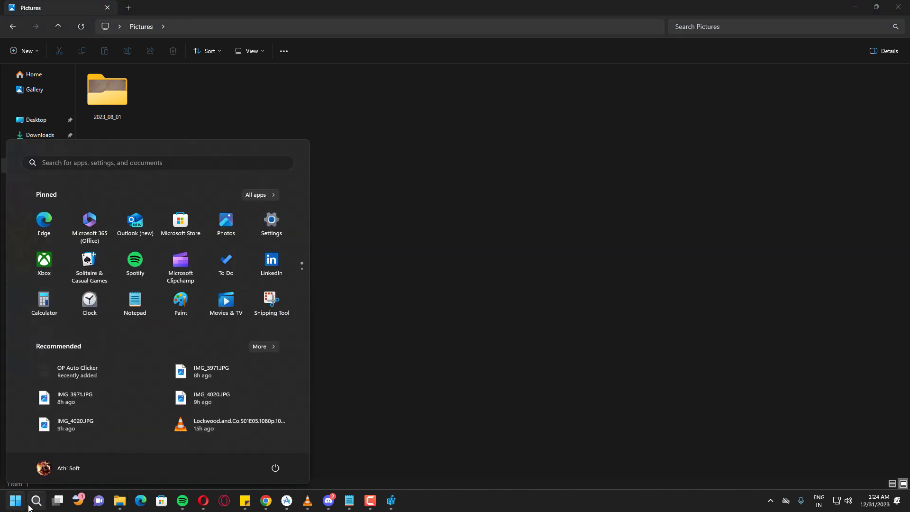
pyautogui.write('scree')
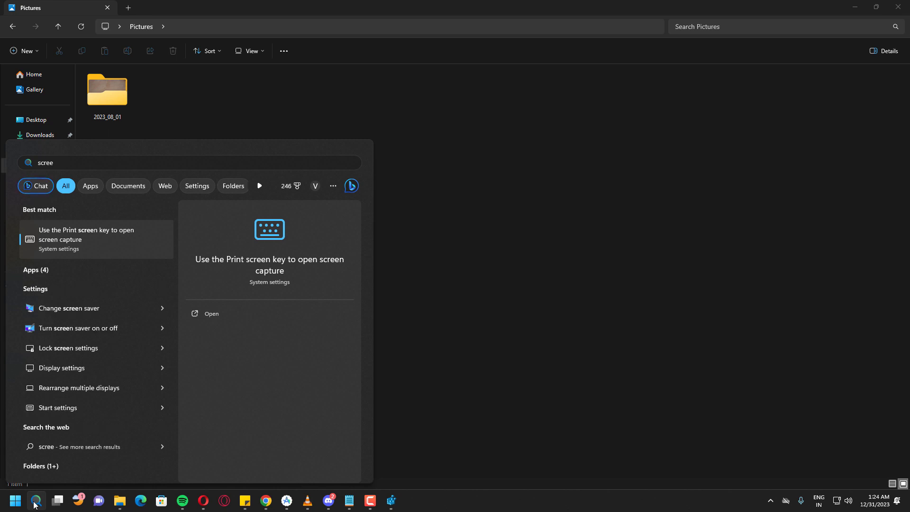
pyautogui.click(566, 202)
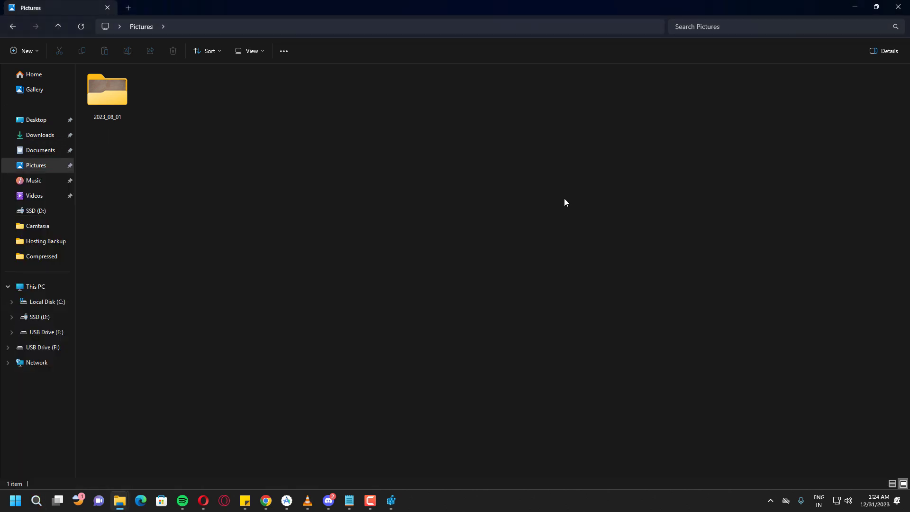
# Search for 'snipping Tool' and launch Snipping Tool.
pyautogui.click(36, 500)
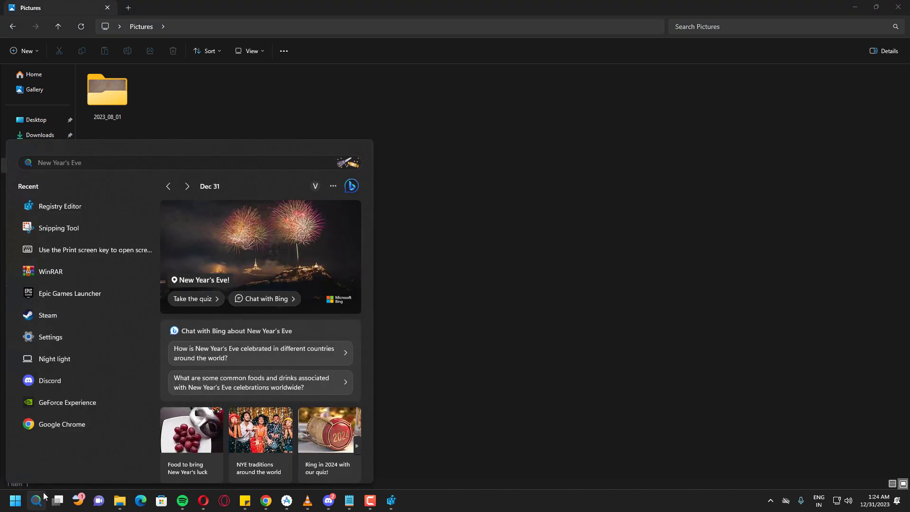
pyautogui.write('snipping Tool')
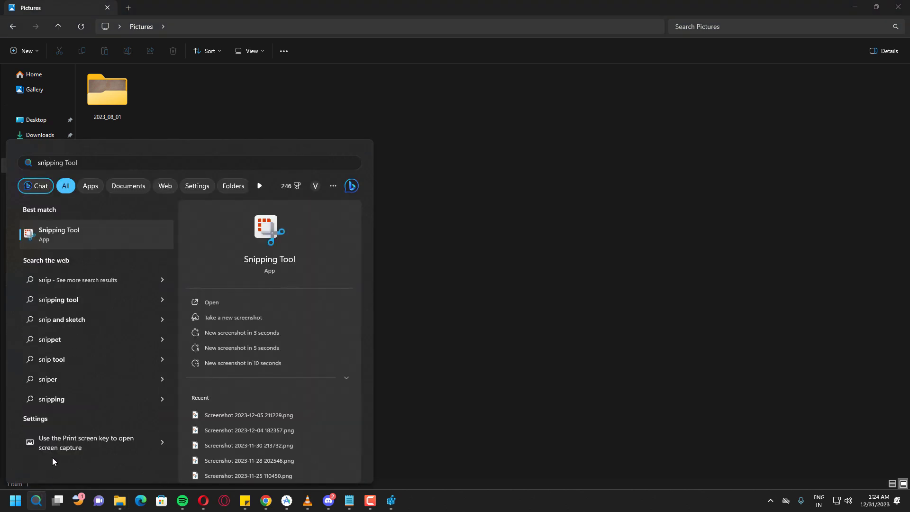
pyautogui.click(59, 234)
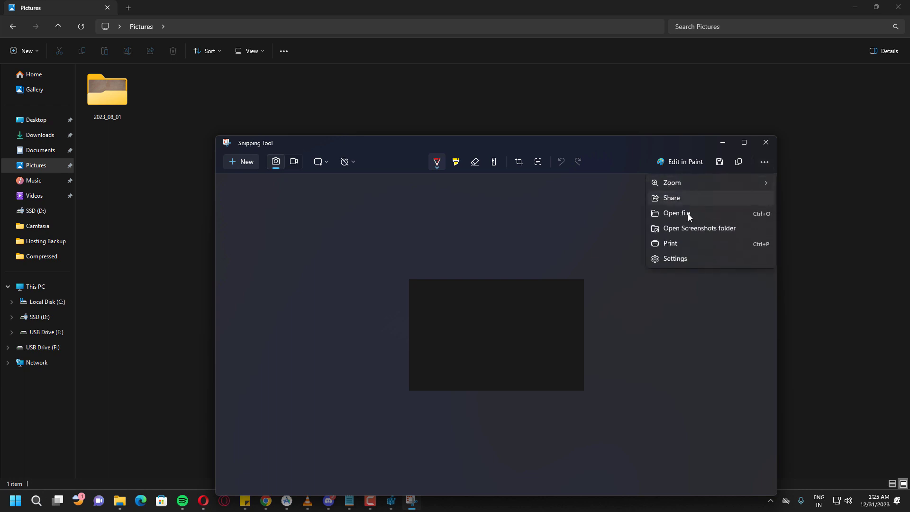
# Open the Screenshots folder from Snipping Tool's menu in File Explorer.
pyautogui.click(699, 228)
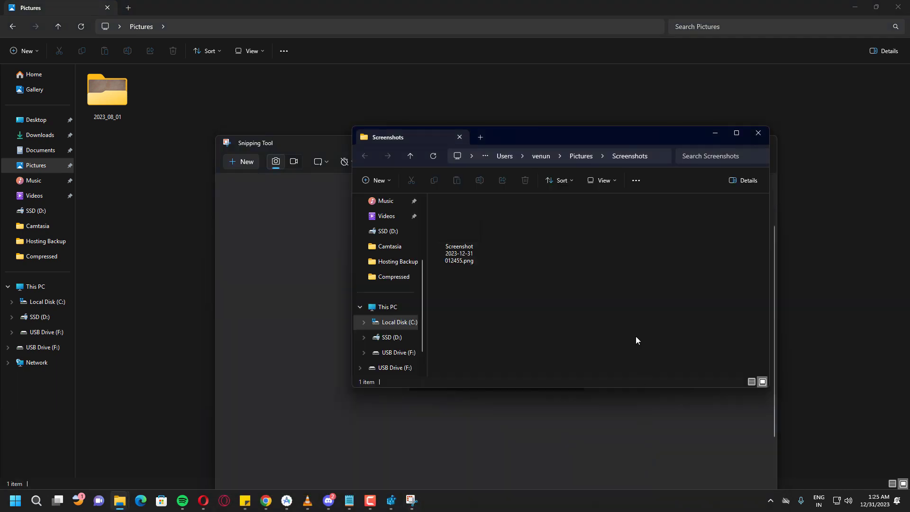
pyautogui.moveTo(659, 252)
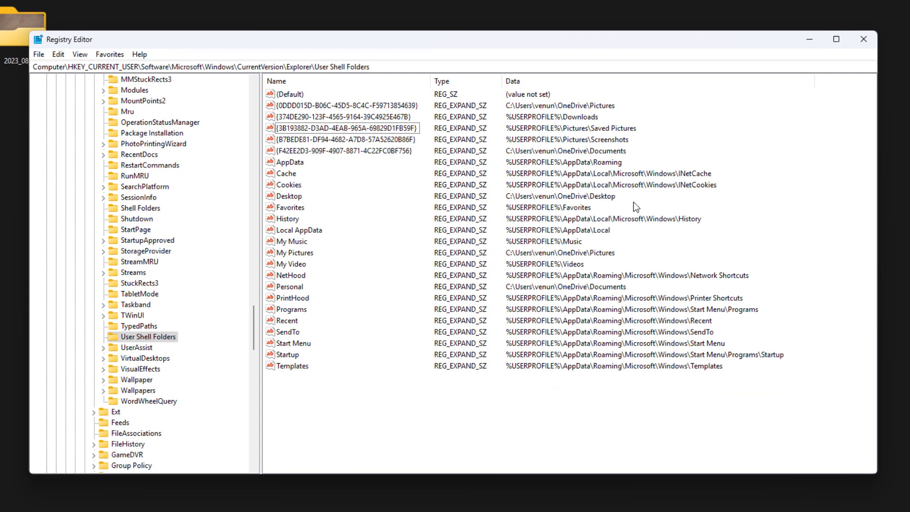
# Append 'Screenshots' to the OneDrive Pictures path in the {B7BEDE81-...} value.
pyautogui.click(343, 139)
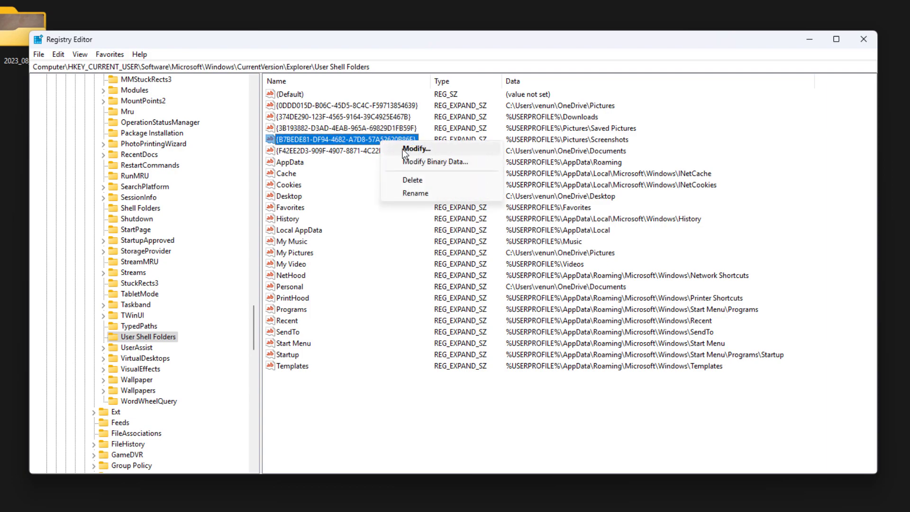
pyautogui.click(416, 149)
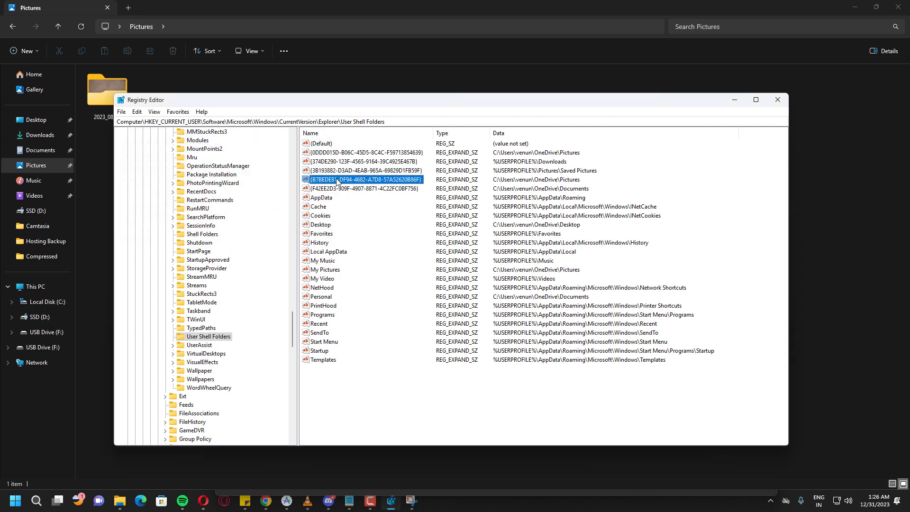
pyautogui.doubleClick(361, 179)
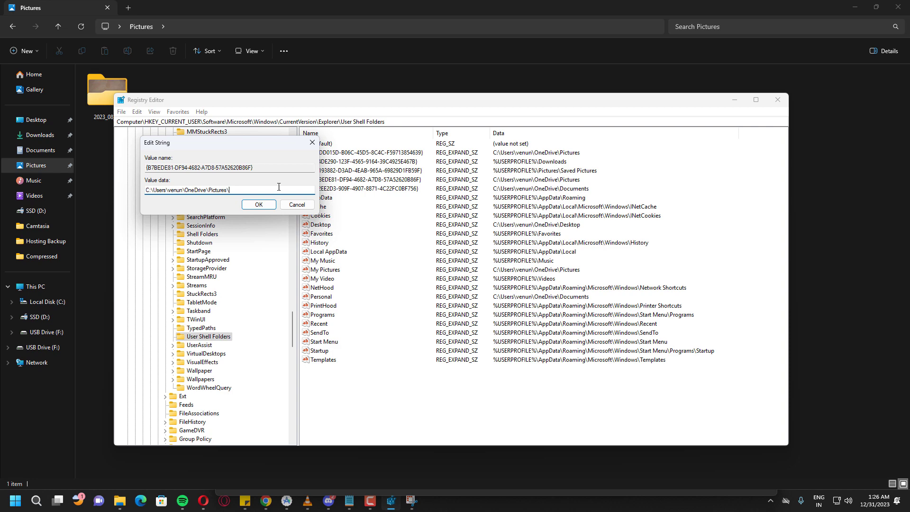
pyautogui.write('Screenshots')
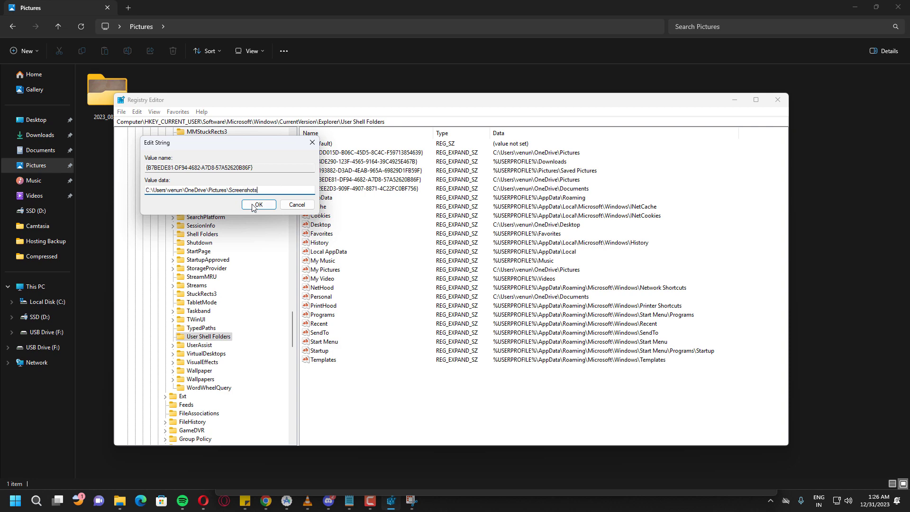
pyautogui.click(258, 205)
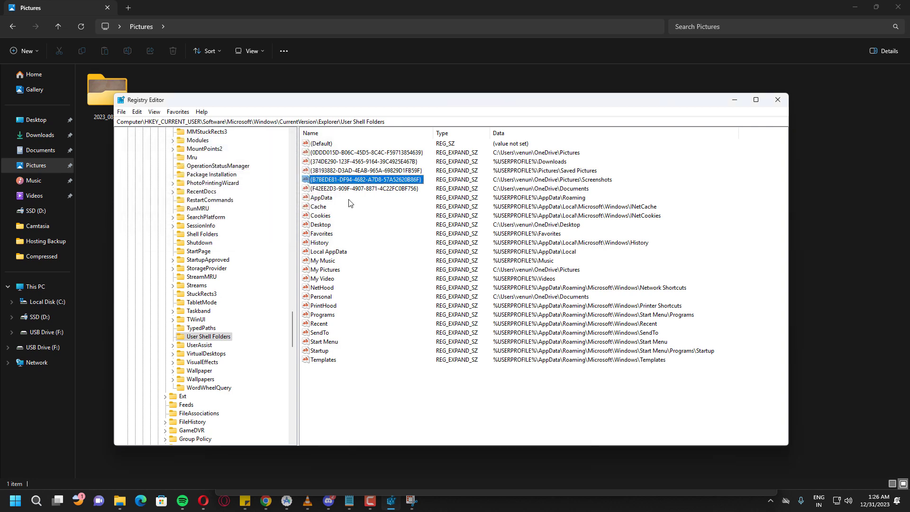
# Set the {3B193882...} value data to C:\Users\venun\OneDrive\Pictures\Saved Pictures.
pyautogui.rightClick(365, 170)
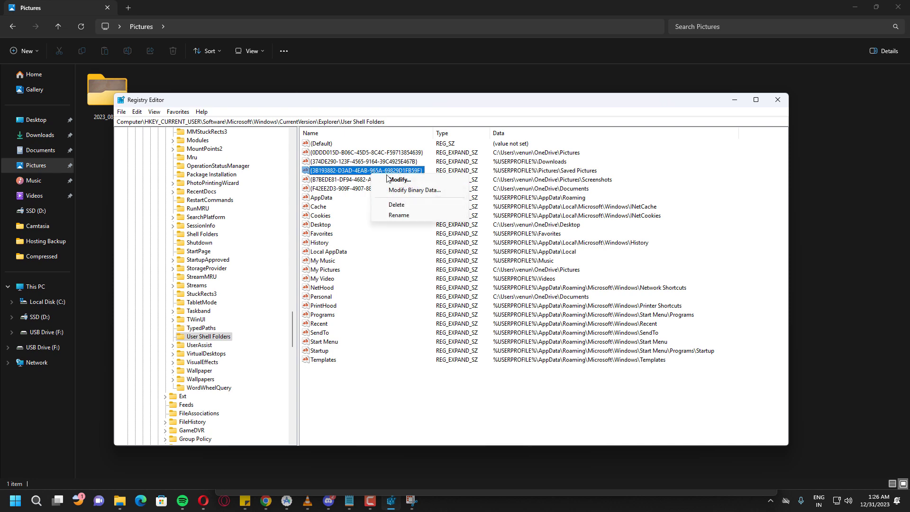
pyautogui.click(400, 180)
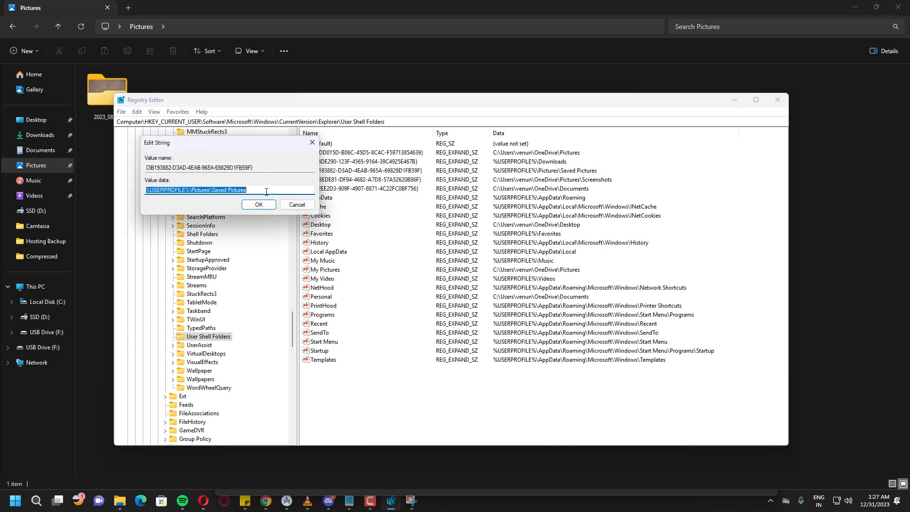
pyautogui.write('C:\\Users\\venun\\OneDrive\\Pictures\\Saved Pictures')
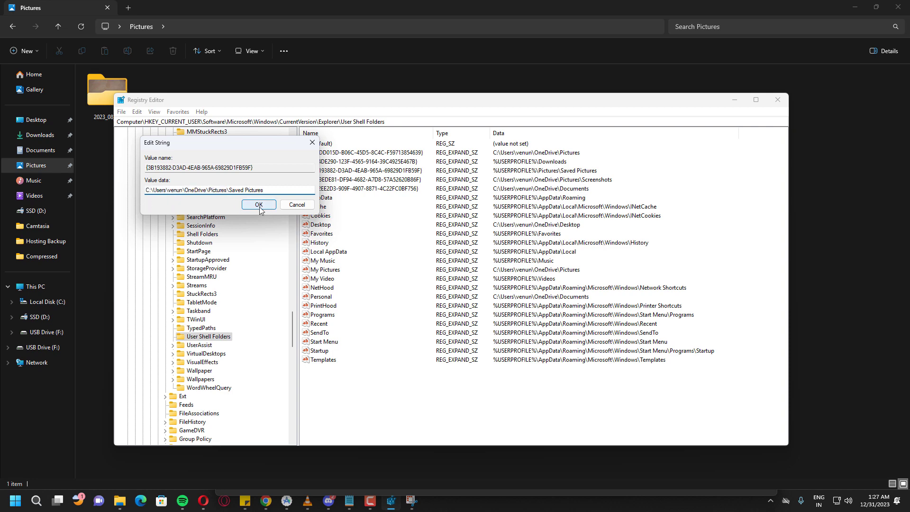
pyautogui.click(258, 204)
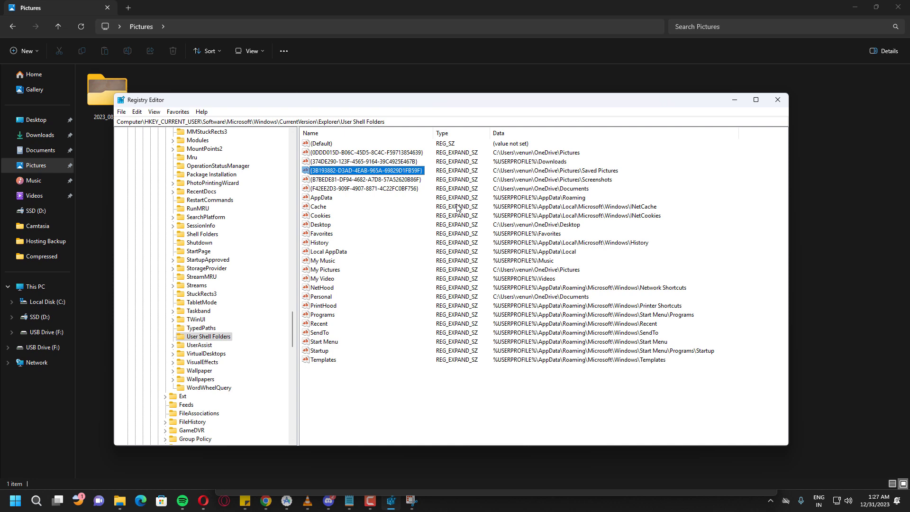
pyautogui.moveTo(734, 100)
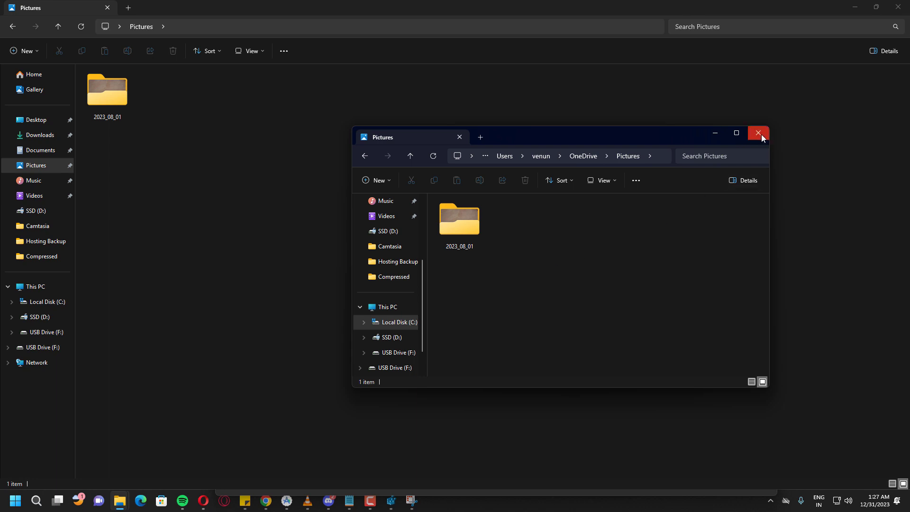
# Close the extra OneDrive Pictures window and relaunch Snipping Tool from Start search.
pyautogui.click(758, 133)
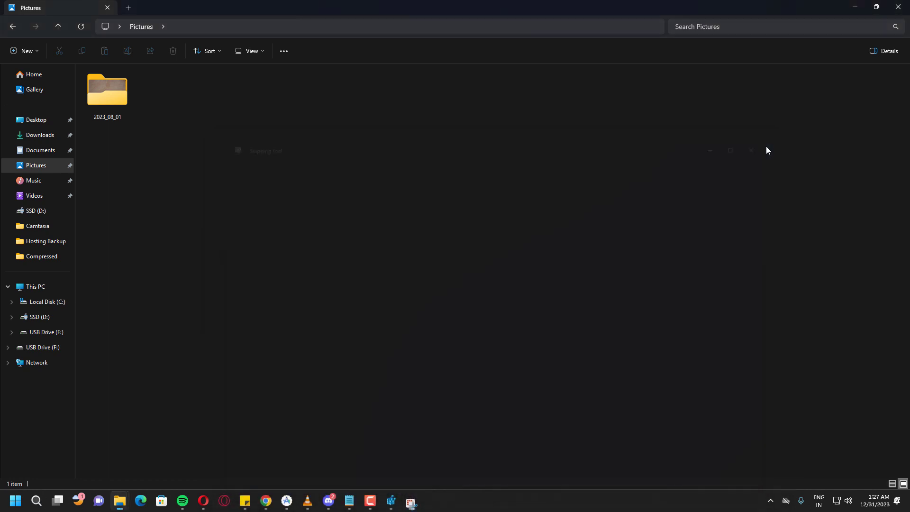
pyautogui.click(36, 500)
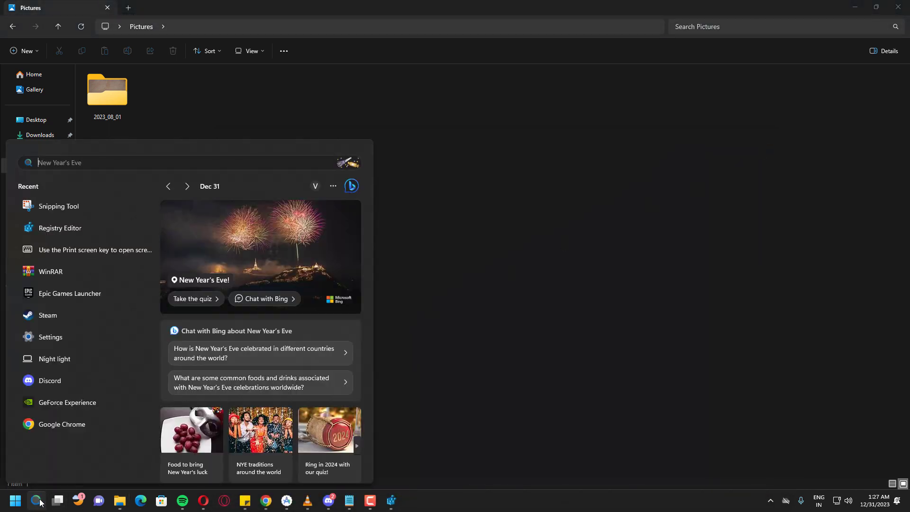
pyautogui.click(59, 206)
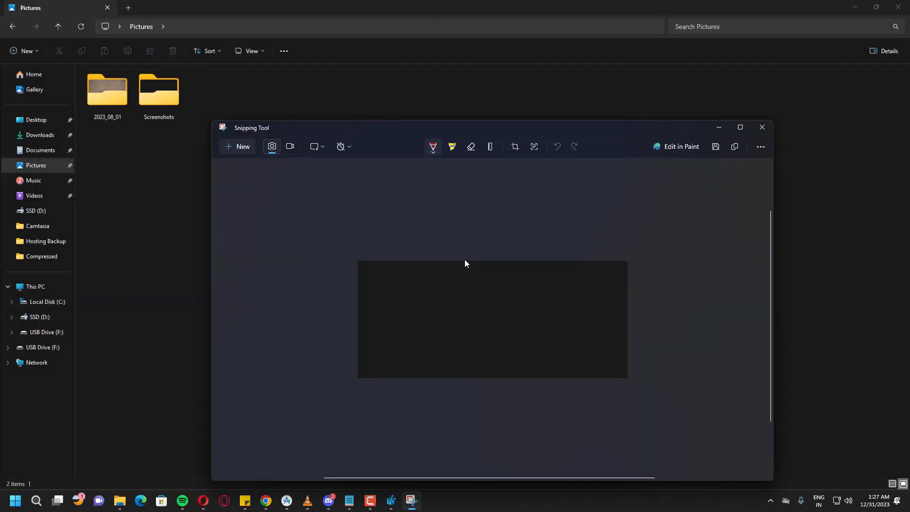
pyautogui.moveTo(429, 245)
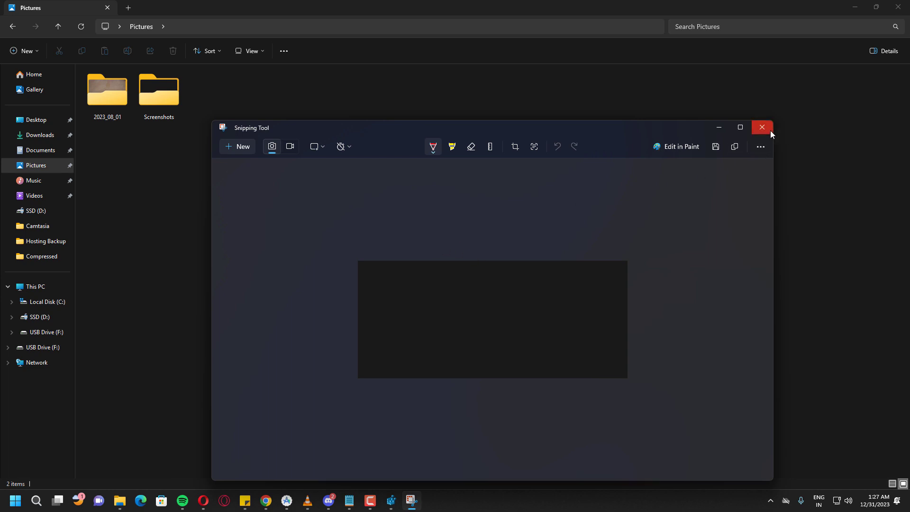
pyautogui.moveTo(771, 134)
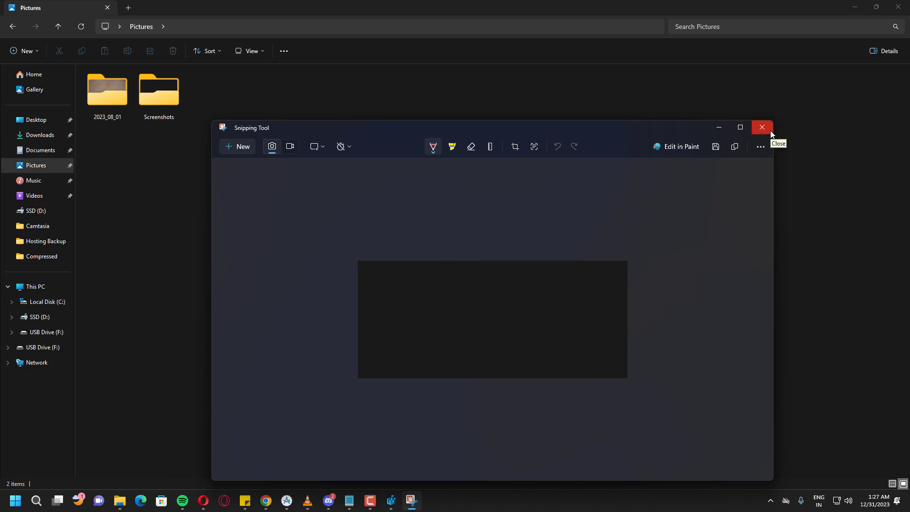
# Close Snipping Tool and open the Pictures\Screenshots folder holding the new screenshot.
pyautogui.click(761, 127)
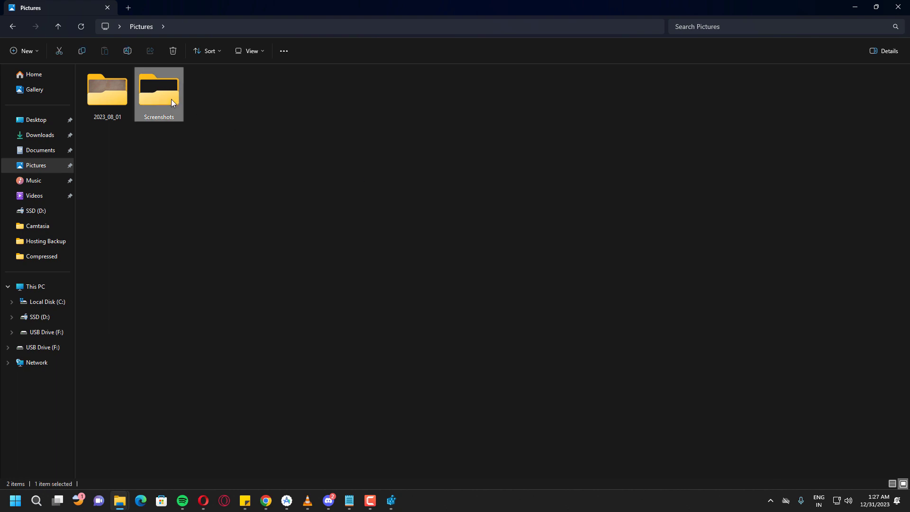
pyautogui.doubleClick(158, 90)
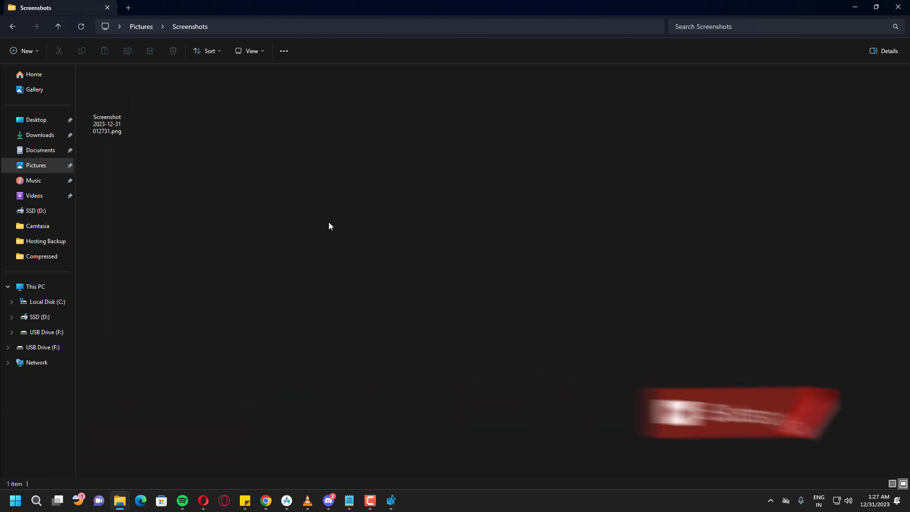